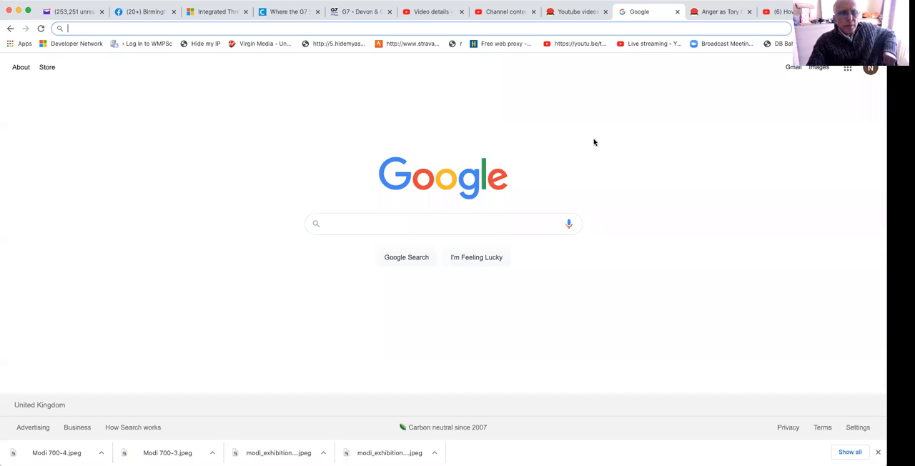
{"action": "mouse_move", "coordinate": [552, 166]}
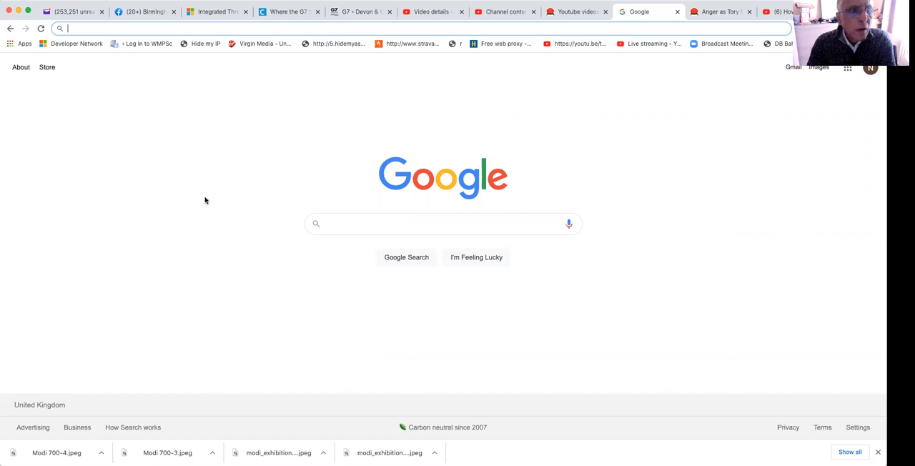
{"action": "mouse_move", "coordinate": [177, 40]}
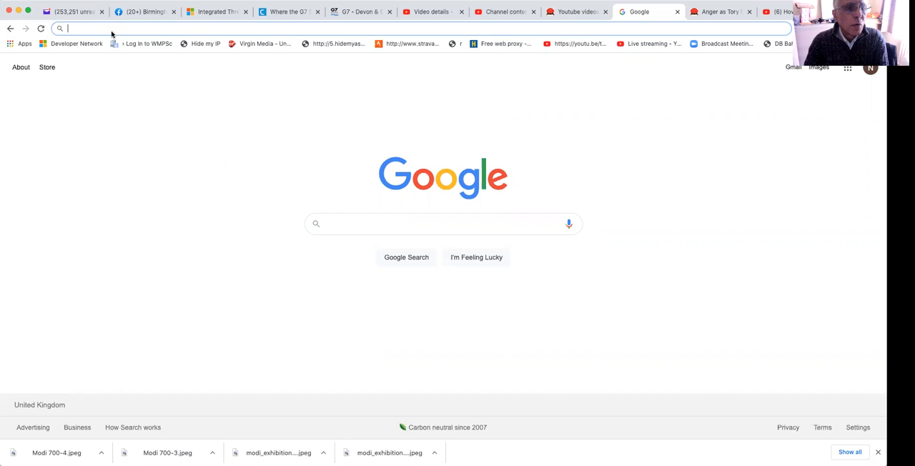
{"action": "right_click", "coordinate": [68, 29]}
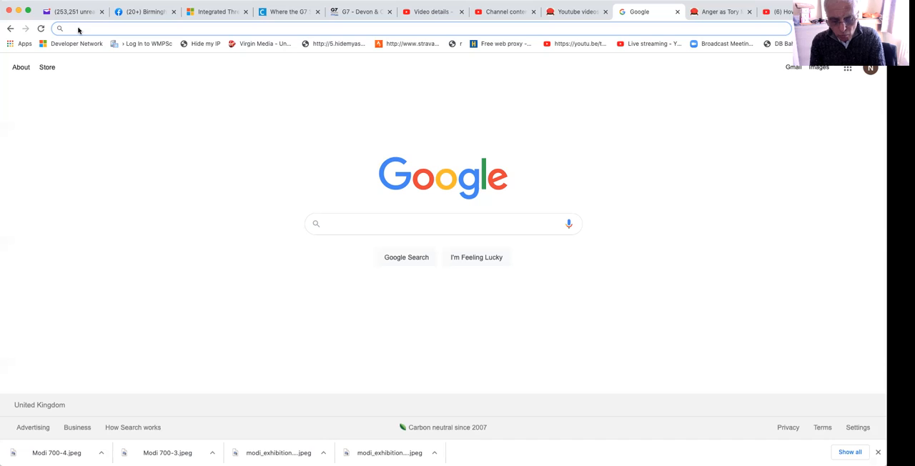
{"action": "type", "text": "www.btuc.org/wordpress2"}
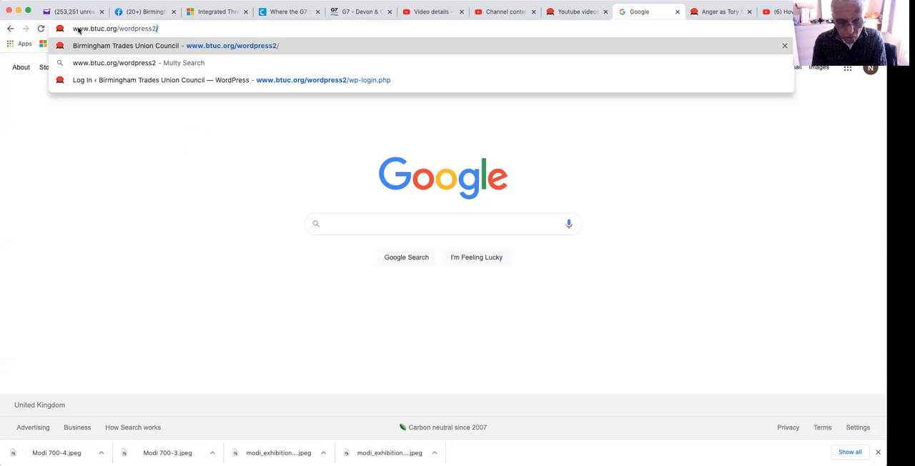
{"action": "type", "text": "wp-login.php"}
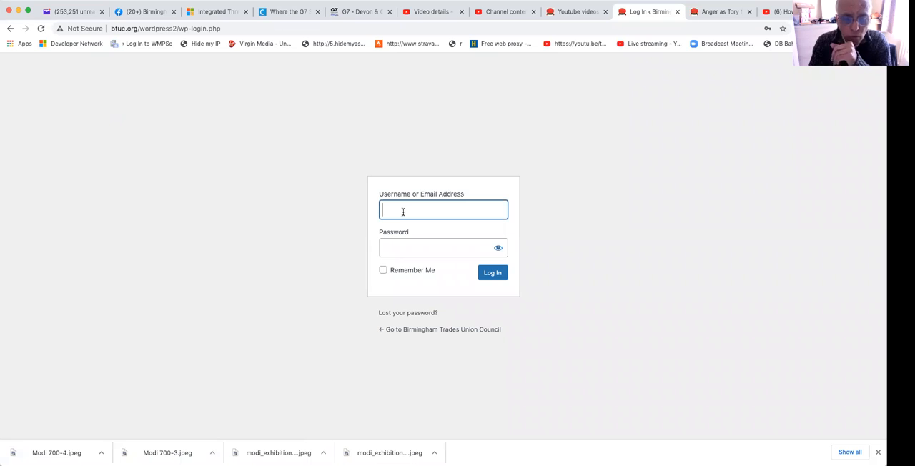
Log in to the BTUC WordPress admin with the username and password so the Dashboard loads
{"action": "type", "text": "n"}
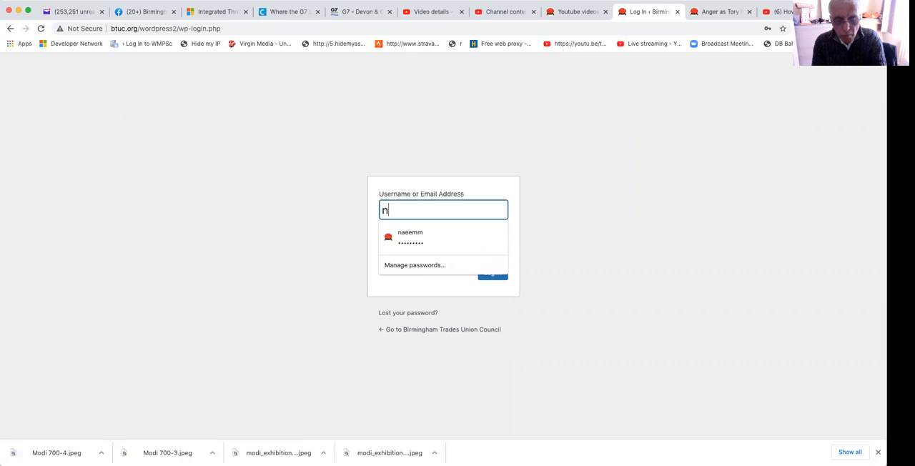
{"action": "type", "text": "aeem"}
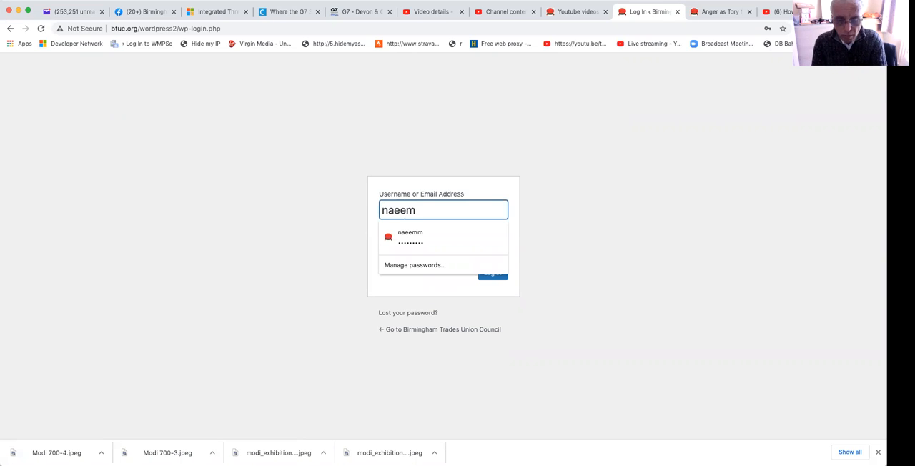
{"action": "type", "text": "m"}
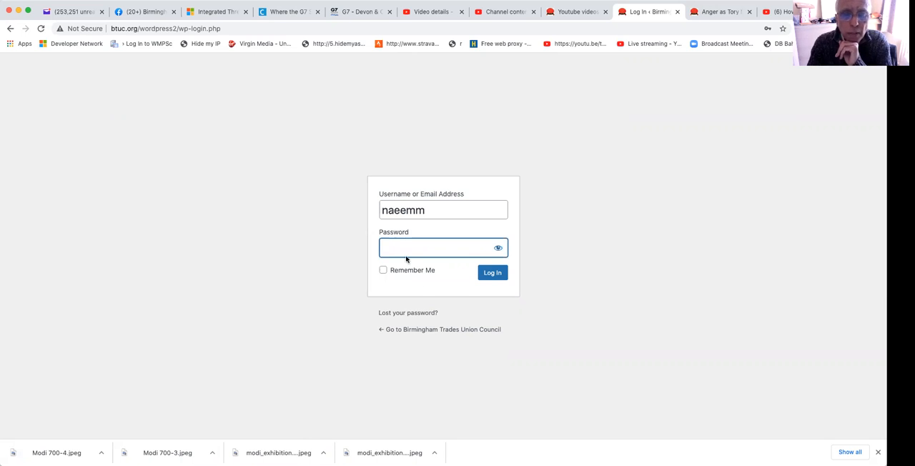
{"action": "type", "text": "••"}
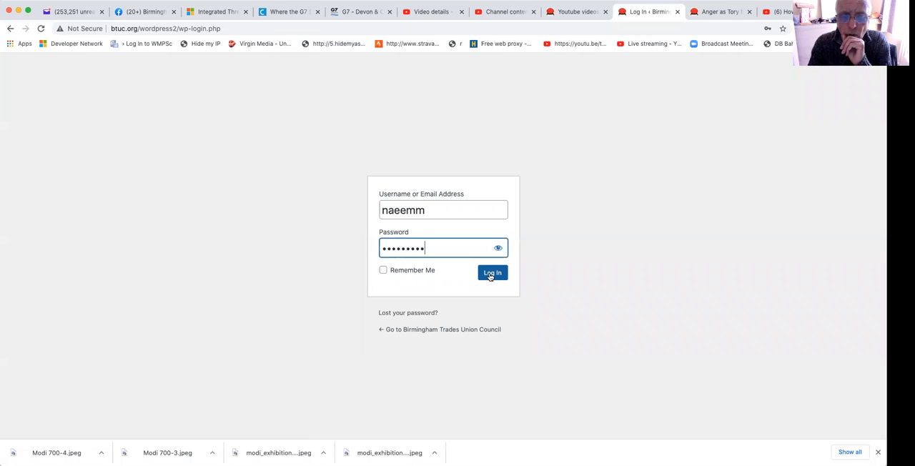
{"action": "left_click", "coordinate": [492, 272]}
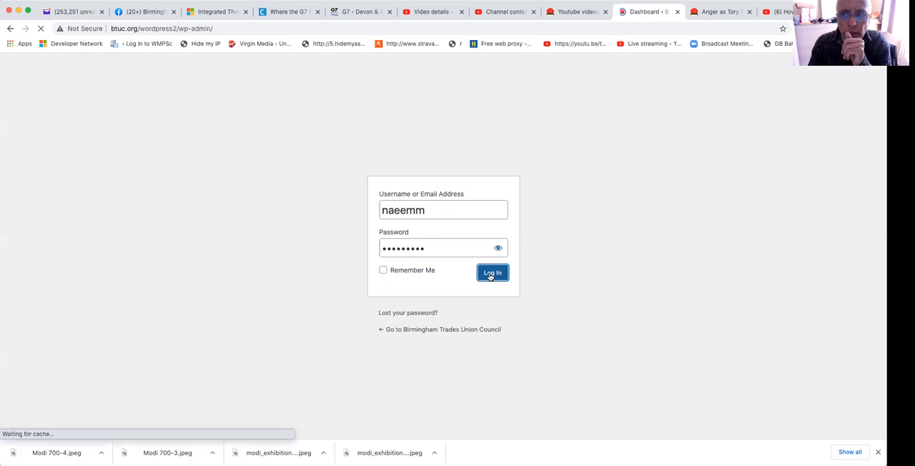
{"action": "left_click", "coordinate": [492, 272]}
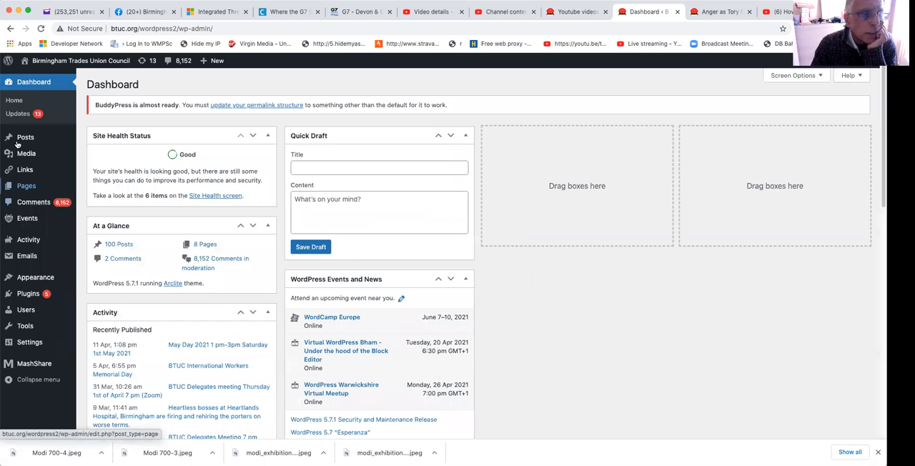
{"action": "mouse_move", "coordinate": [25, 136]}
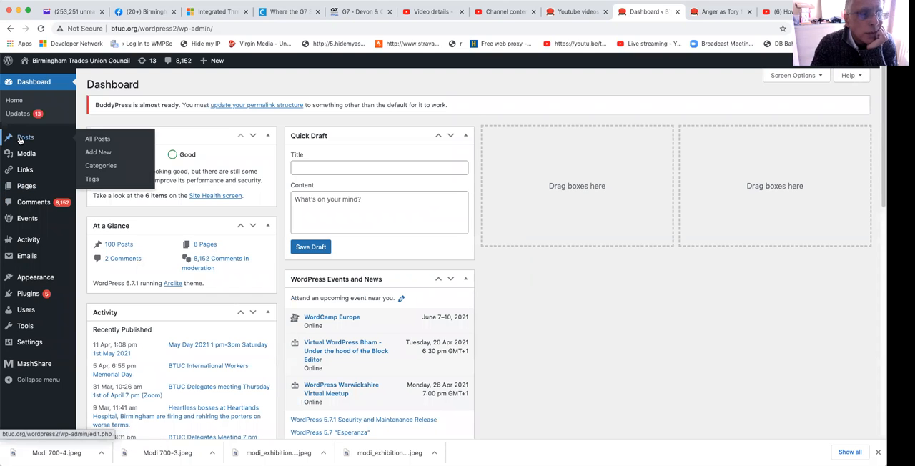
From All Posts, open the 'Youtube videos showing How To write BTUC blogs' draft in the editor
{"action": "left_click", "coordinate": [98, 139]}
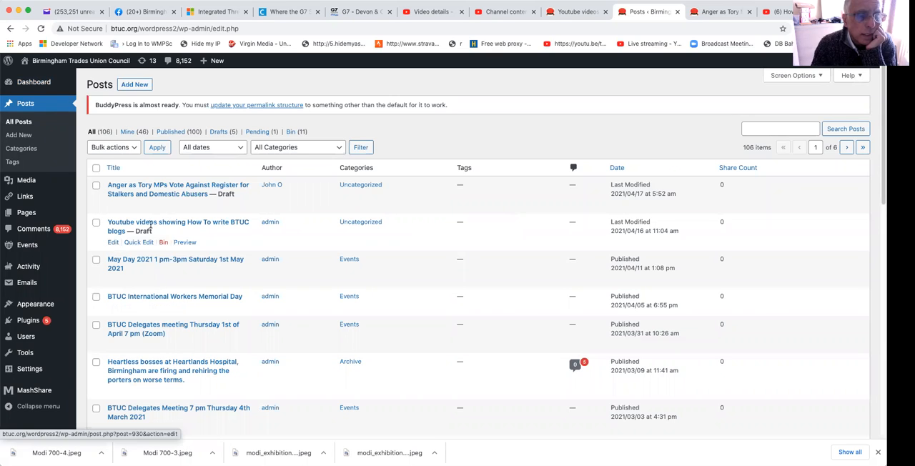
{"action": "mouse_move", "coordinate": [113, 243]}
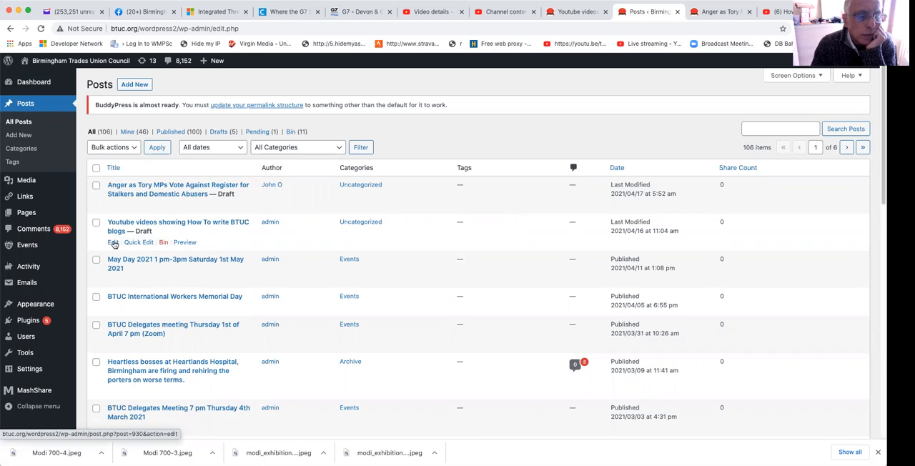
{"action": "left_click", "coordinate": [113, 242]}
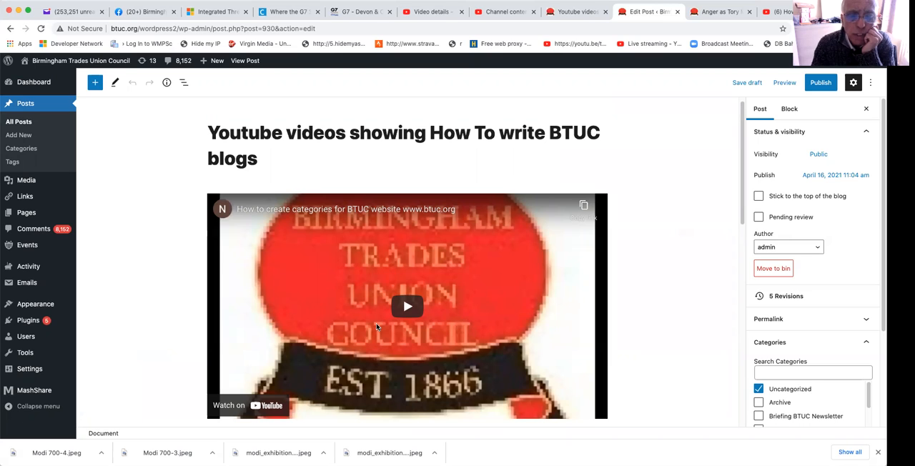
{"action": "mouse_move", "coordinate": [111, 140]}
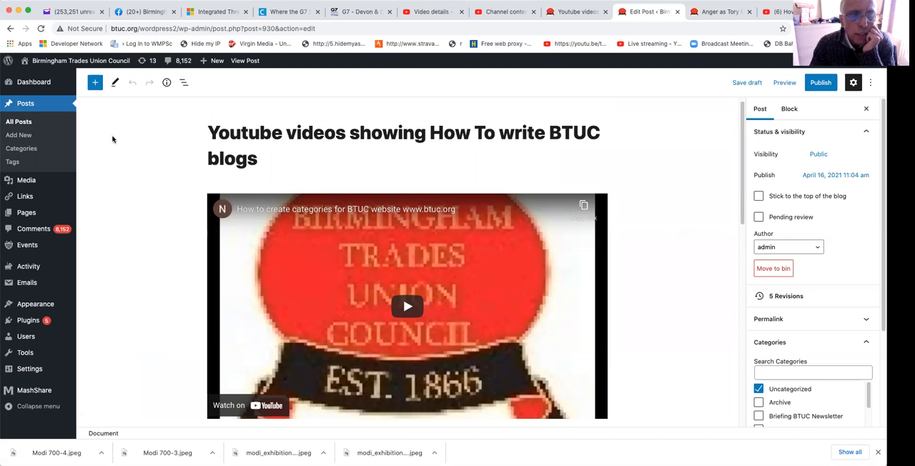
{"action": "mouse_move", "coordinate": [95, 83]}
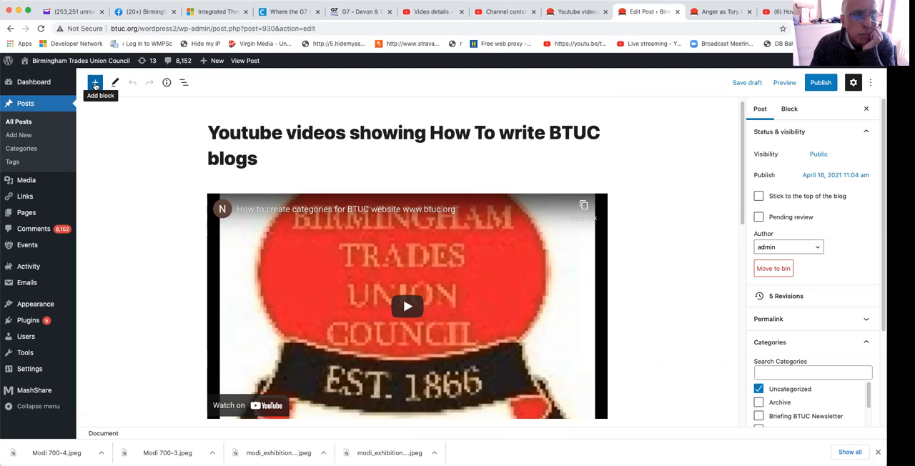
{"action": "mouse_move", "coordinate": [123, 147]}
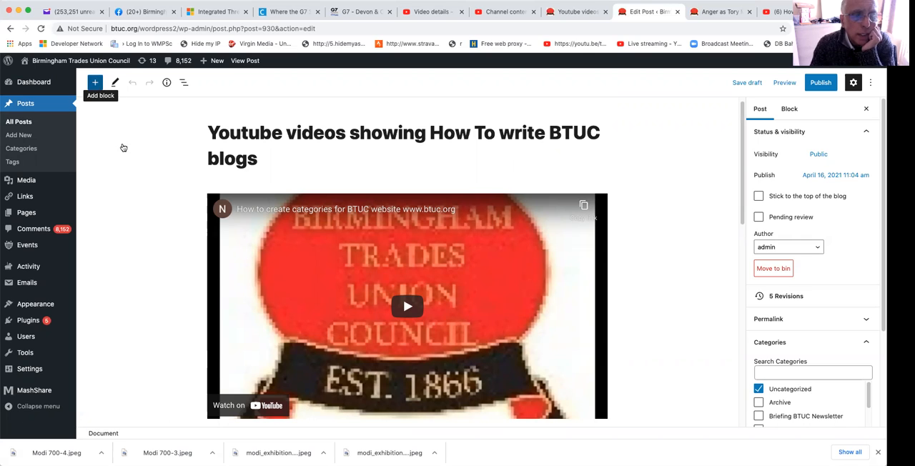
Insert an empty YouTube embed block below the first video, then switch browser tabs
{"action": "left_click", "coordinate": [95, 83]}
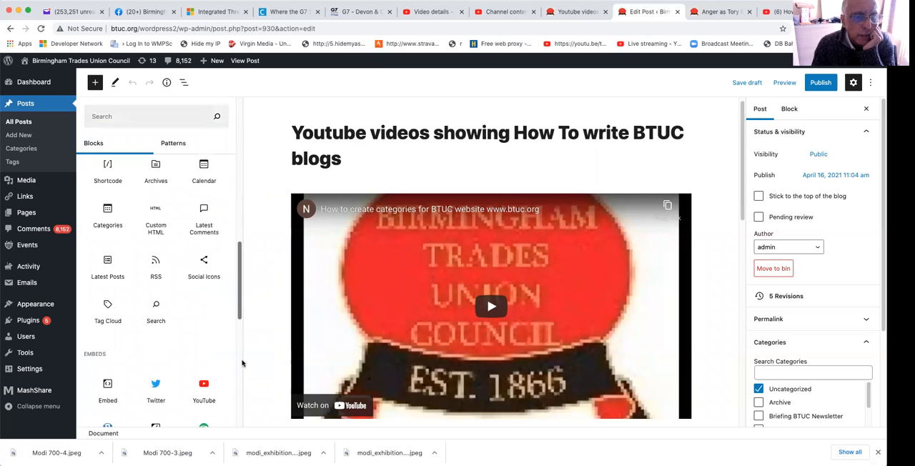
{"action": "scroll", "scroll_direction": "down", "scroll_amount": 3}
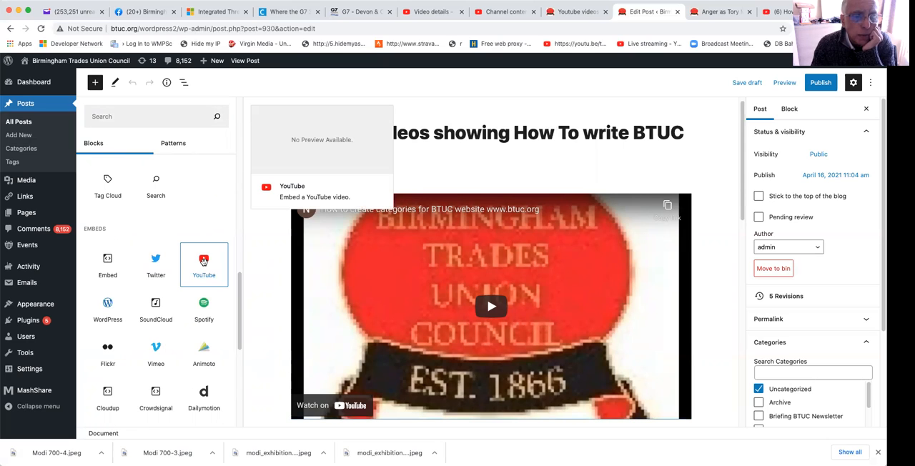
{"action": "left_click", "coordinate": [203, 263]}
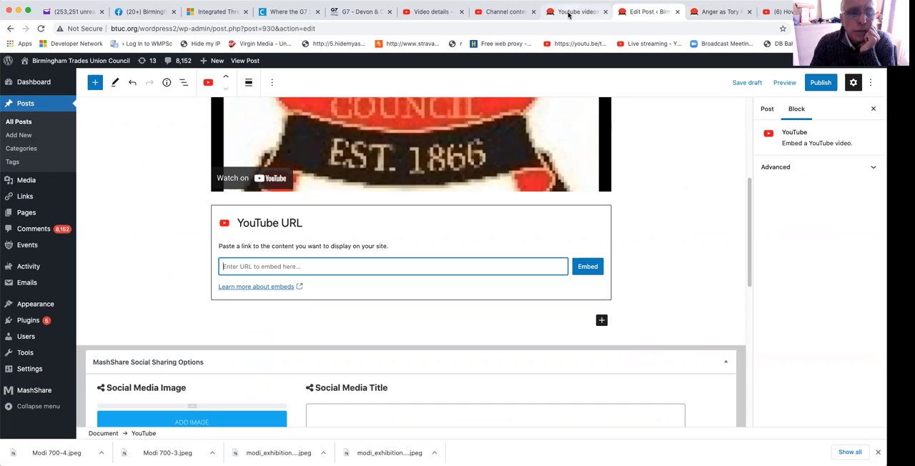
{"action": "left_click", "coordinate": [575, 12]}
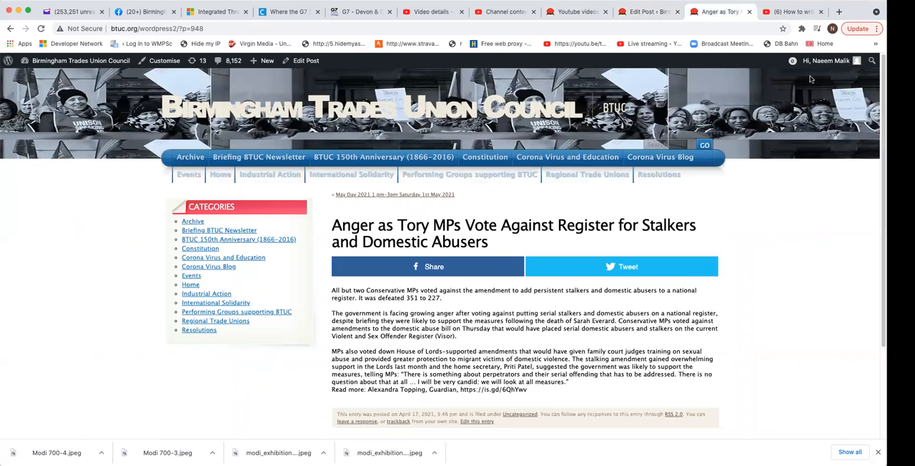
{"action": "mouse_move", "coordinate": [784, 26]}
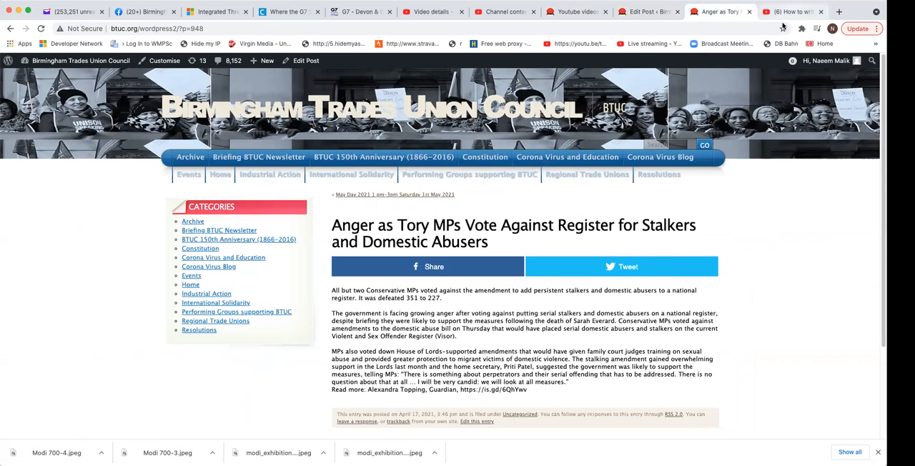
Pause the 'How to write posts or blogs for the BTUC website' video and copy its URL
{"action": "left_click", "coordinate": [792, 11]}
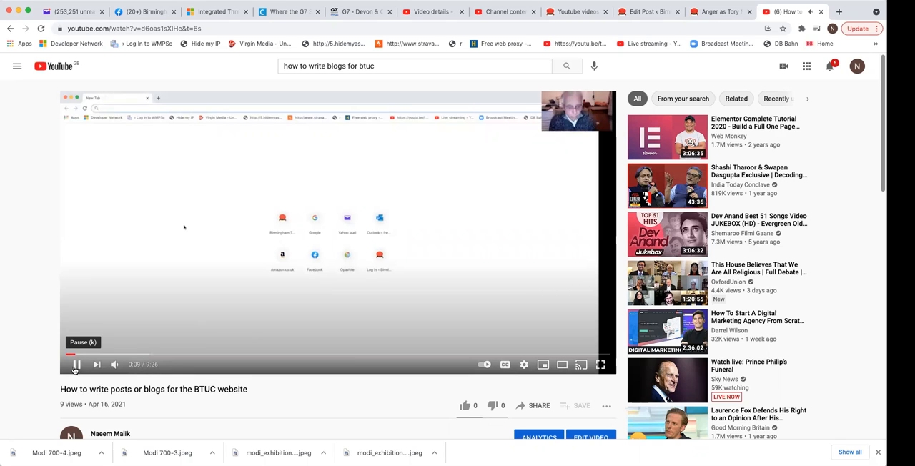
{"action": "left_click", "coordinate": [76, 365]}
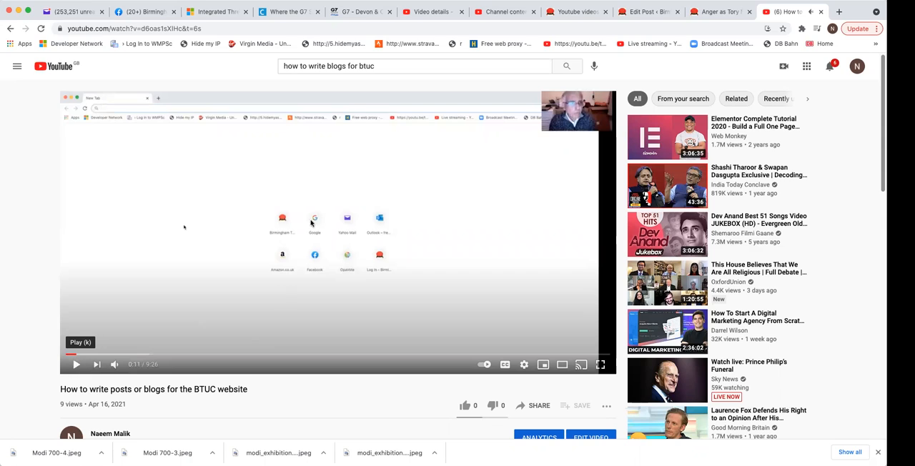
{"action": "mouse_move", "coordinate": [322, 195]}
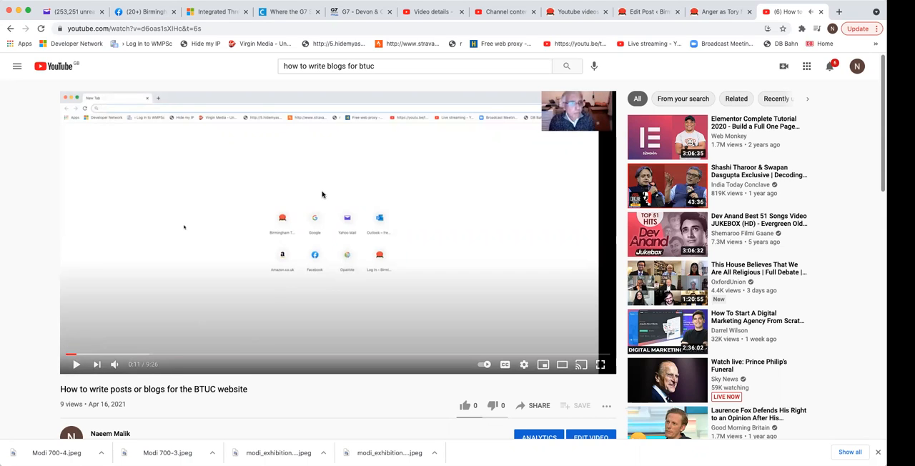
{"action": "right_click", "coordinate": [323, 208]}
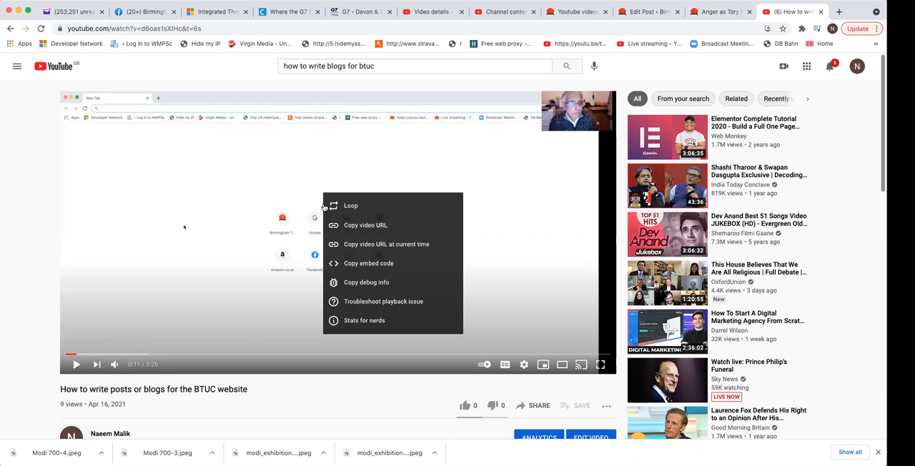
{"action": "mouse_move", "coordinate": [209, 254]}
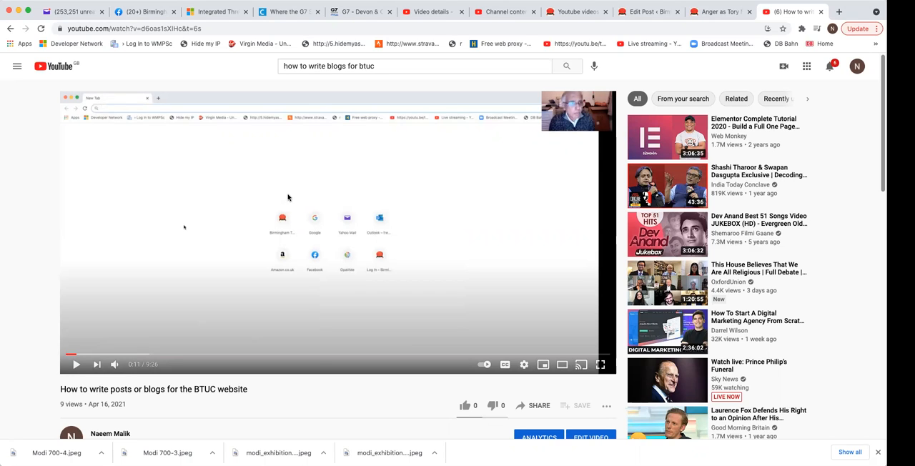
{"action": "right_click", "coordinate": [286, 228]}
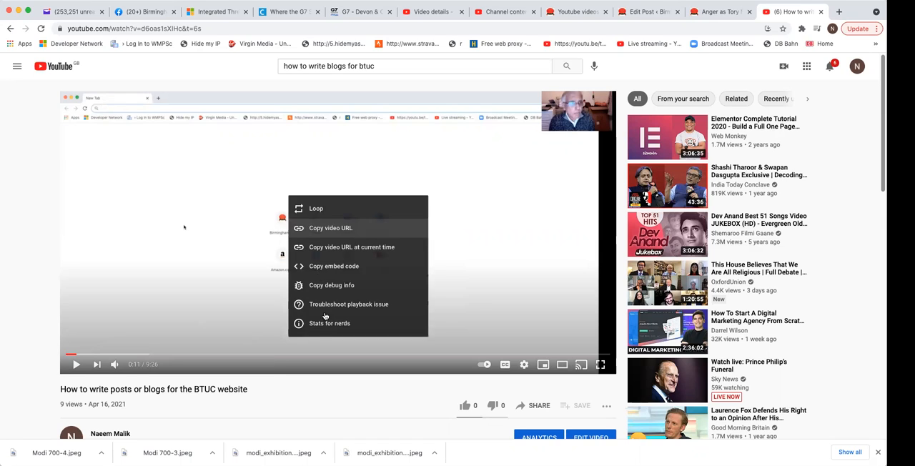
{"action": "mouse_move", "coordinate": [330, 227]}
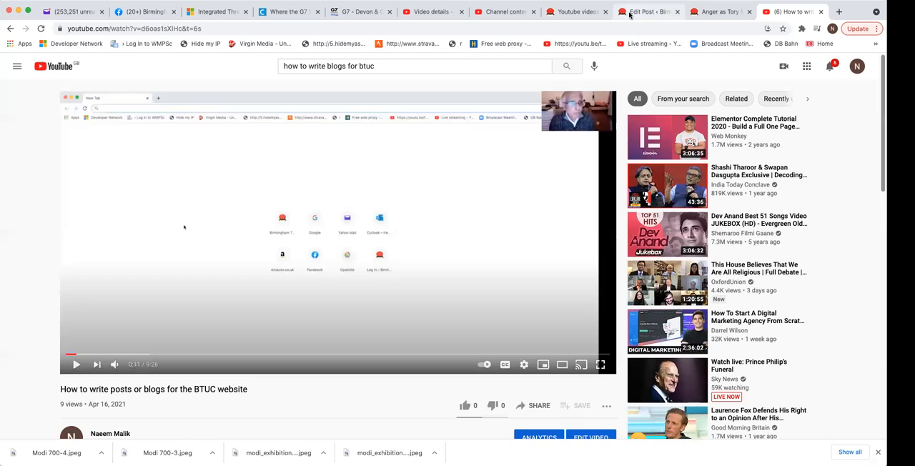
Paste the copied link into the new YouTube block and embed the blog-writing video
{"action": "left_click", "coordinate": [646, 12]}
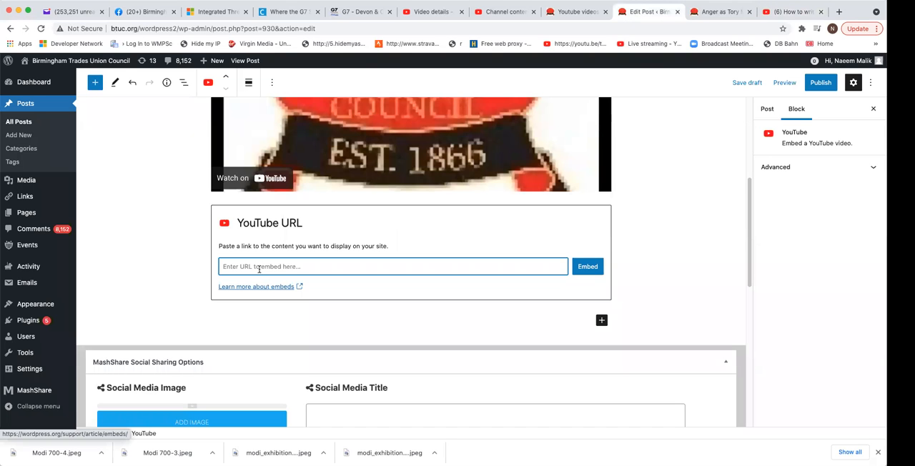
{"action": "right_click", "coordinate": [257, 266]}
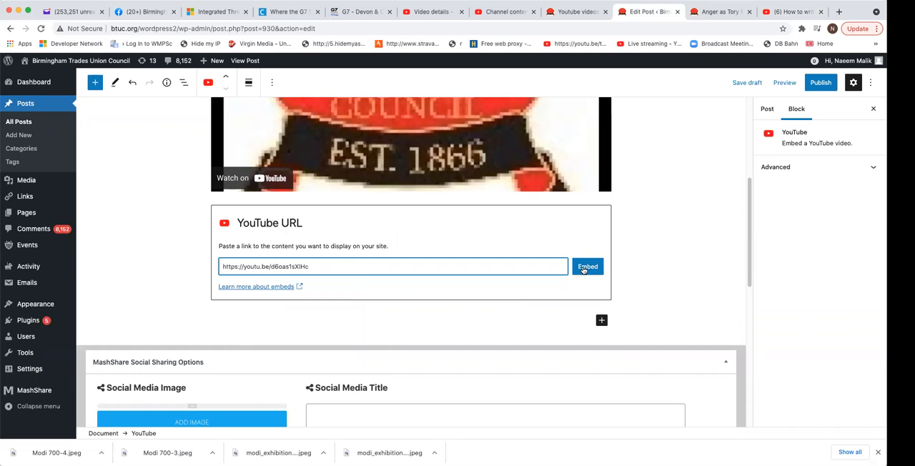
{"action": "left_click", "coordinate": [586, 266]}
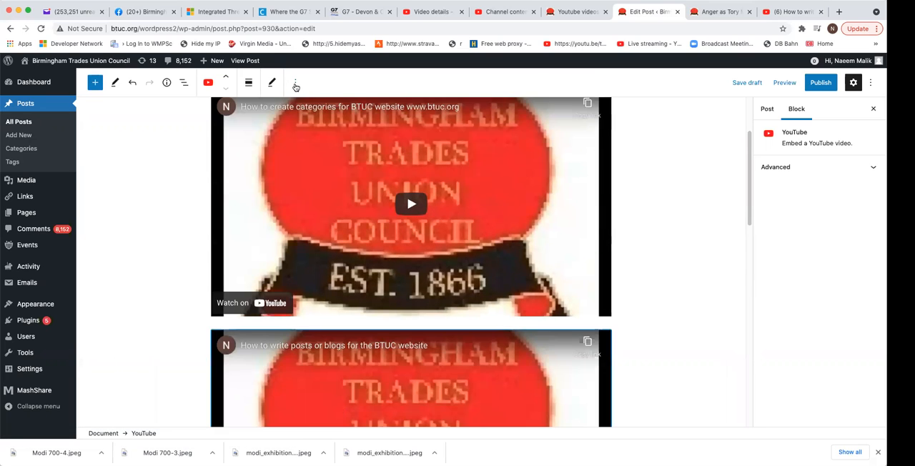
Move the blog-writing video above the categories video so it sits directly below the title
{"action": "left_click", "coordinate": [295, 83]}
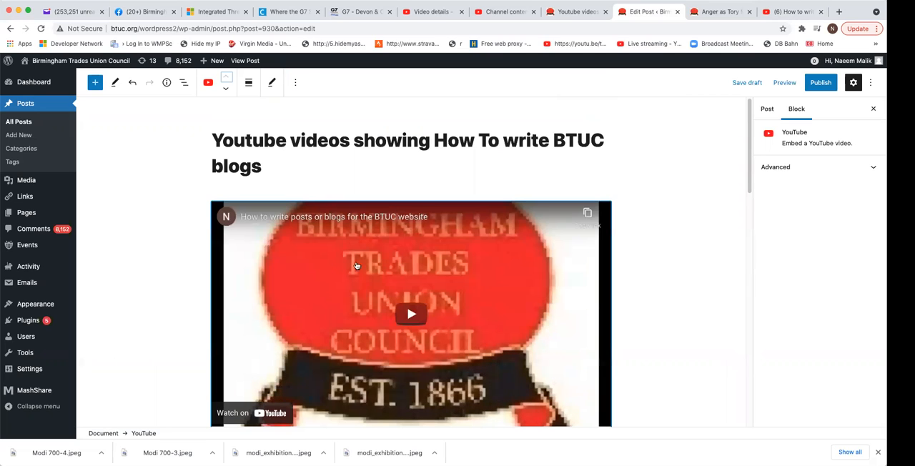
{"action": "mouse_move", "coordinate": [320, 289]}
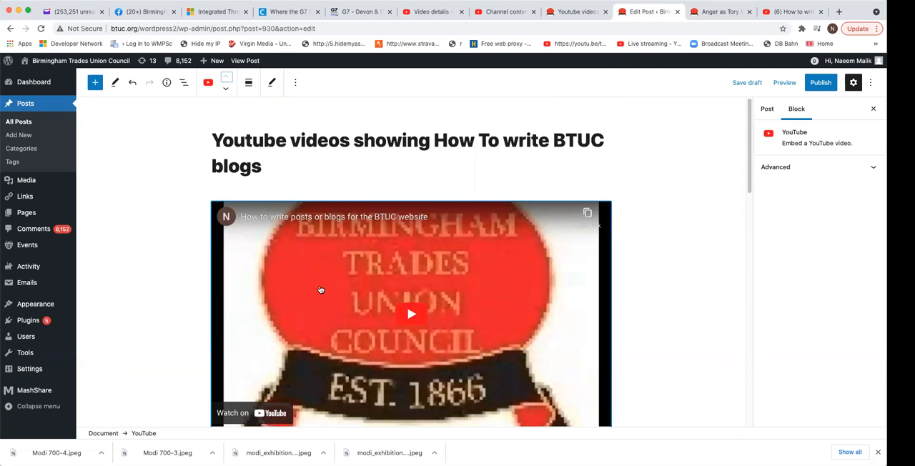
{"action": "scroll", "scroll_direction": "down", "scroll_amount": 3}
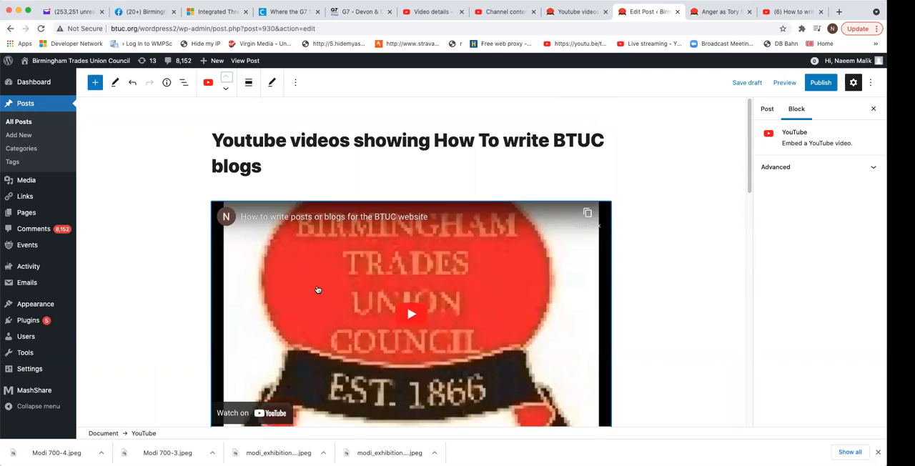
{"action": "scroll", "scroll_direction": "down", "scroll_amount": 3}
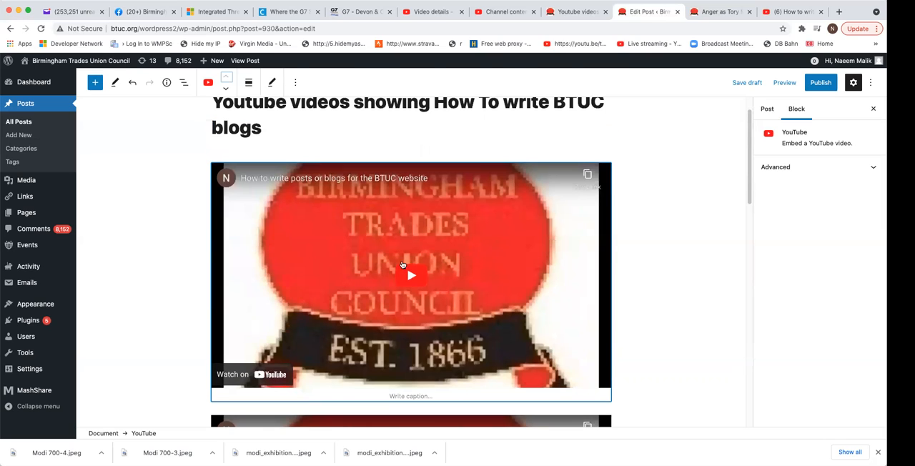
{"action": "mouse_move", "coordinate": [320, 274]}
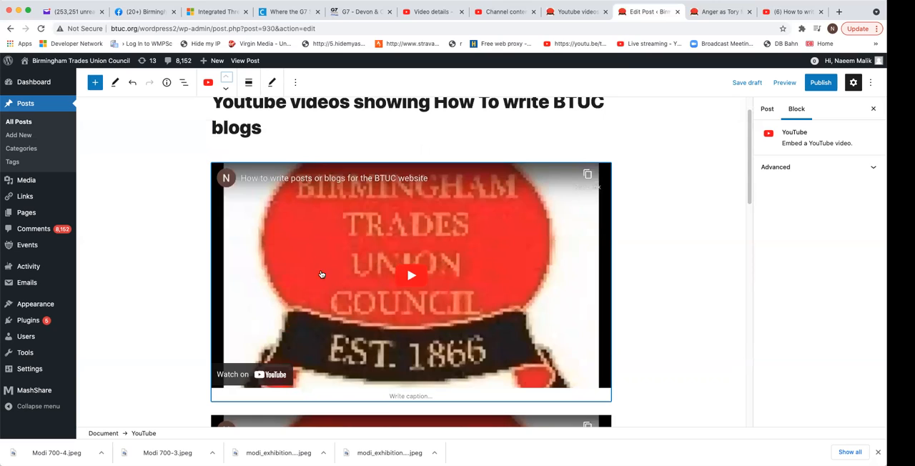
{"action": "mouse_move", "coordinate": [472, 383]}
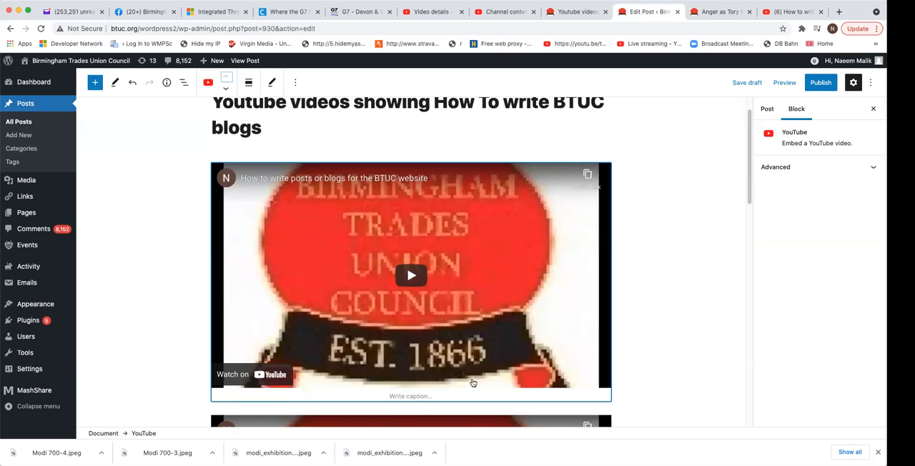
{"action": "mouse_move", "coordinate": [650, 399]}
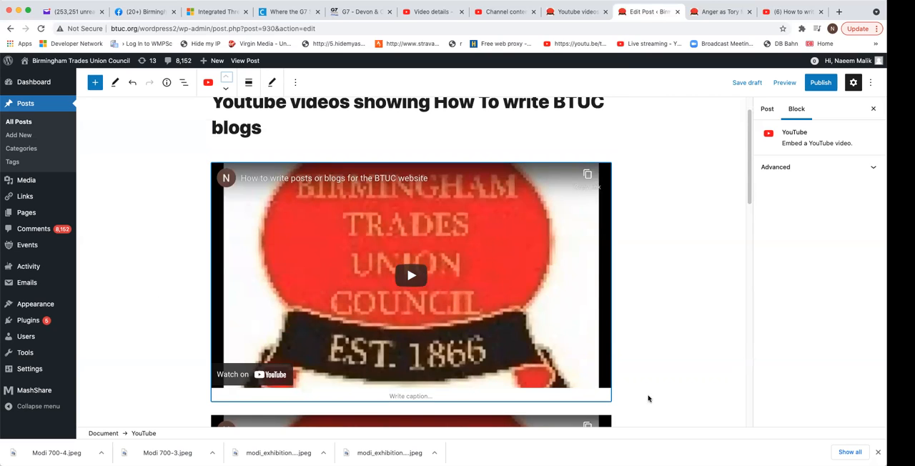
{"action": "mouse_move", "coordinate": [403, 446]}
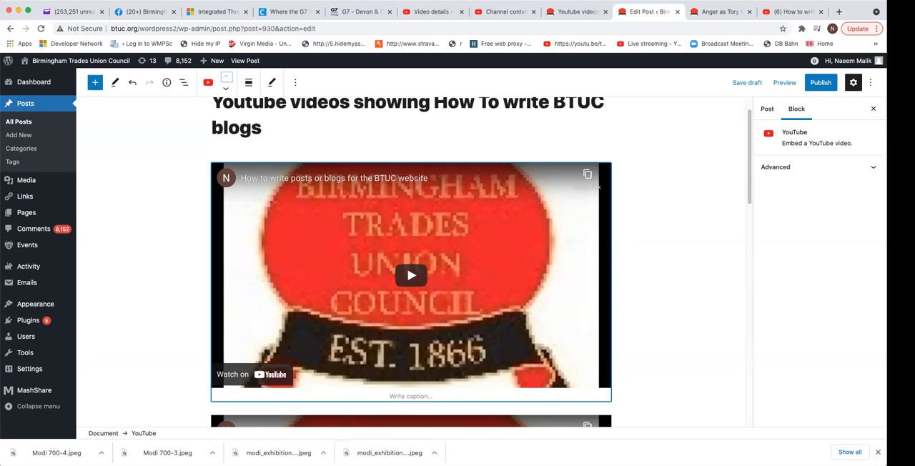
{"action": "mouse_move", "coordinate": [450, 452]}
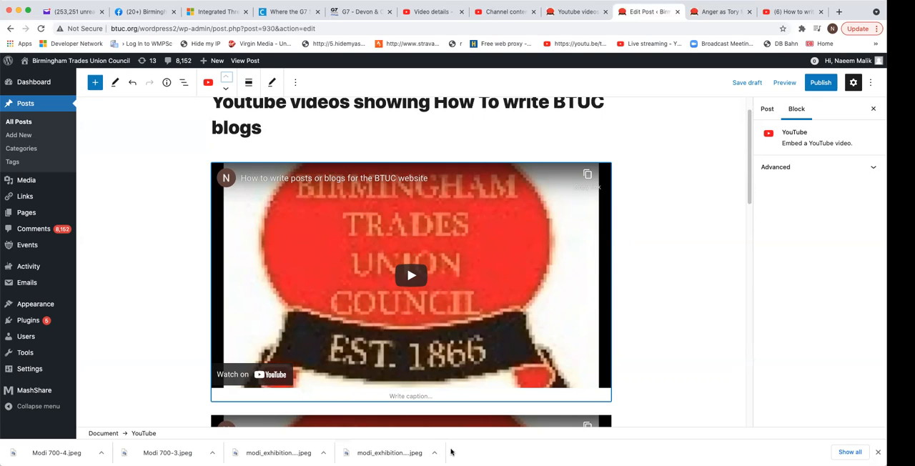
{"action": "mouse_move", "coordinate": [157, 372]}
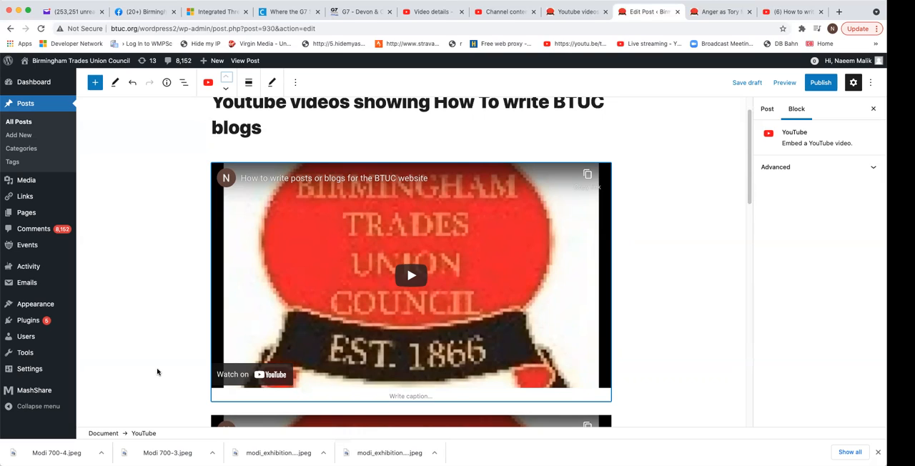
{"action": "mouse_move", "coordinate": [446, 272]}
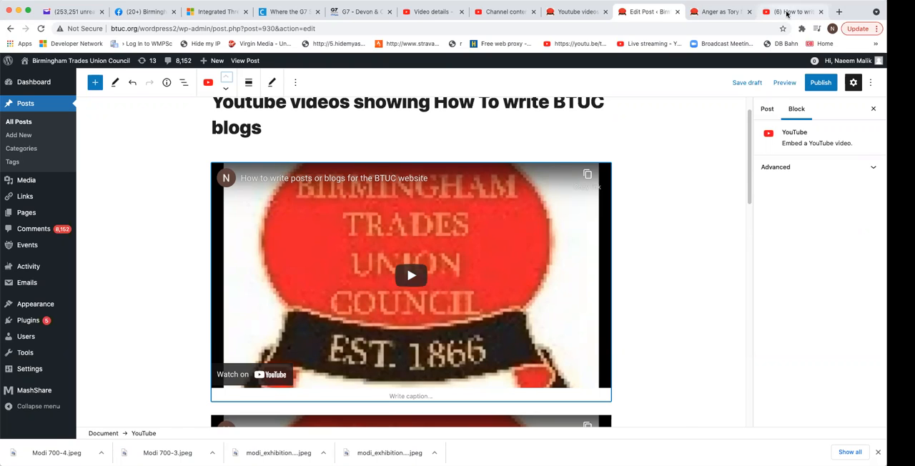
Save the post with both embedded videos as a draft
{"action": "left_click", "coordinate": [786, 12]}
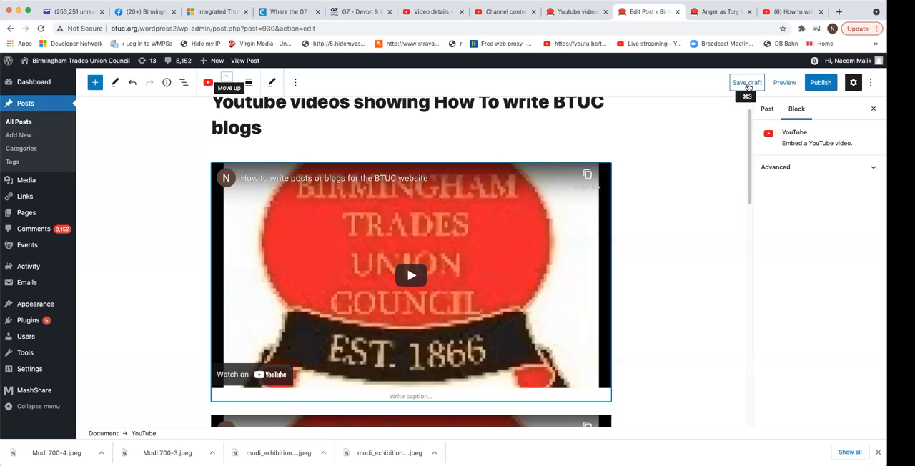
{"action": "left_click", "coordinate": [747, 83]}
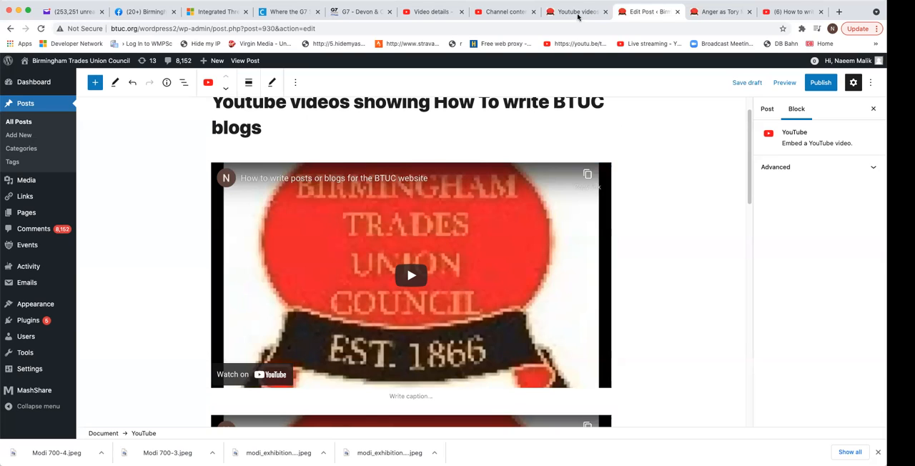
{"action": "mouse_move", "coordinate": [575, 12]}
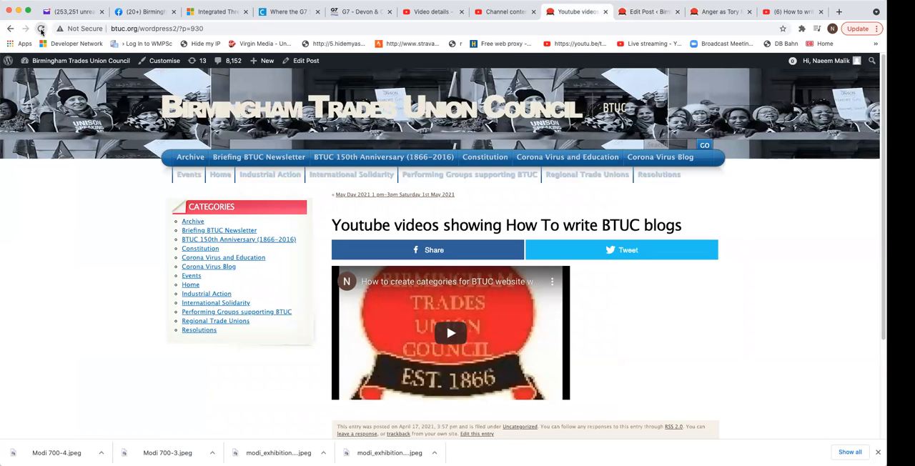
Reload the live post and scroll through it to confirm both videos, blog-writing video first
{"action": "left_click", "coordinate": [40, 29]}
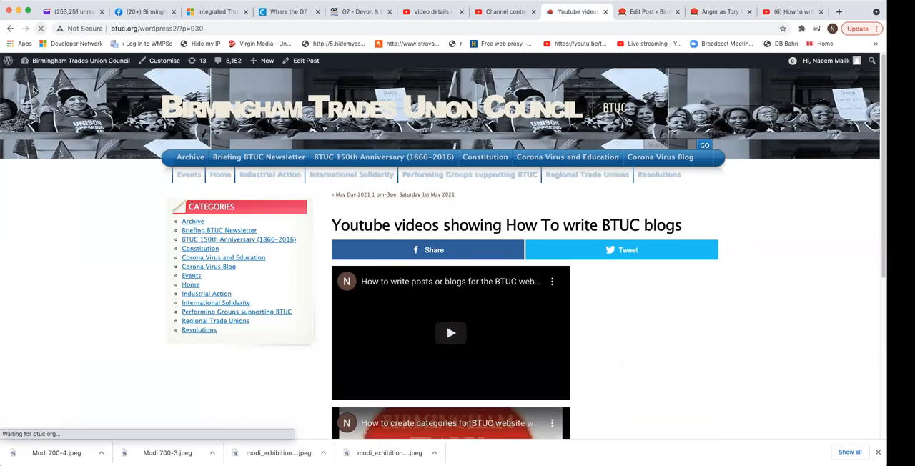
{"action": "scroll", "scroll_direction": "down", "scroll_amount": 3}
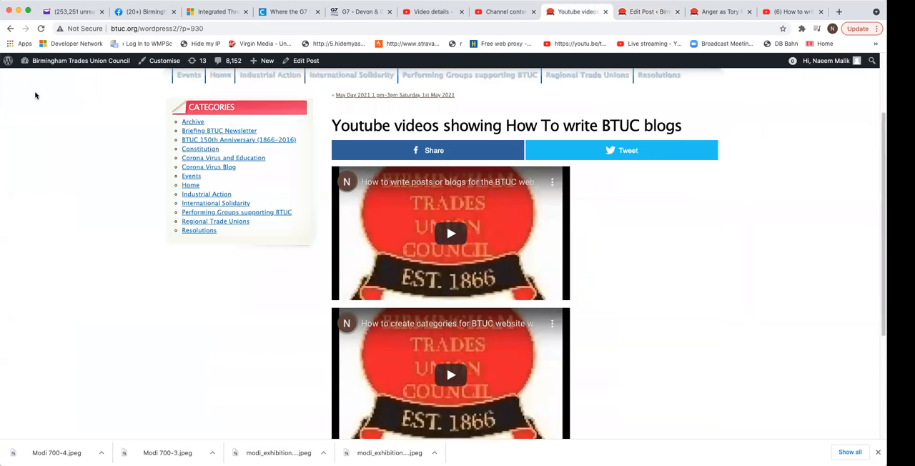
{"action": "scroll", "scroll_direction": "down", "scroll_amount": 3}
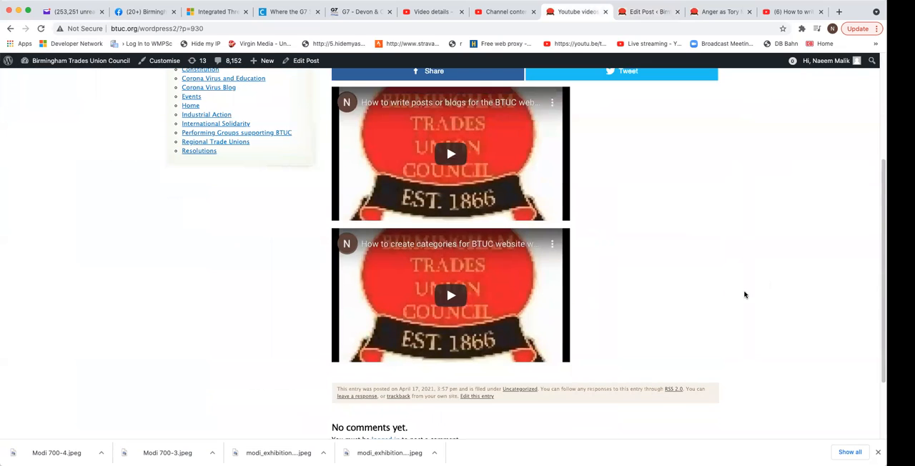
{"action": "scroll", "scroll_direction": "up", "scroll_amount": 3}
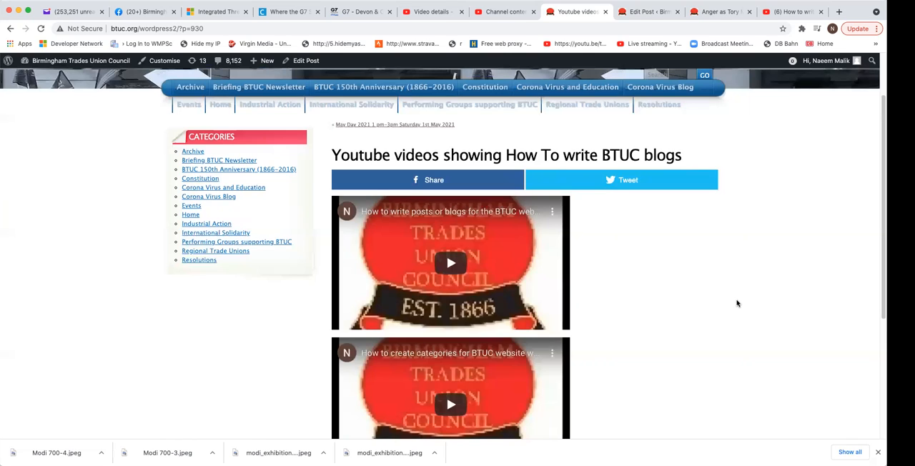
{"action": "mouse_move", "coordinate": [605, 279]}
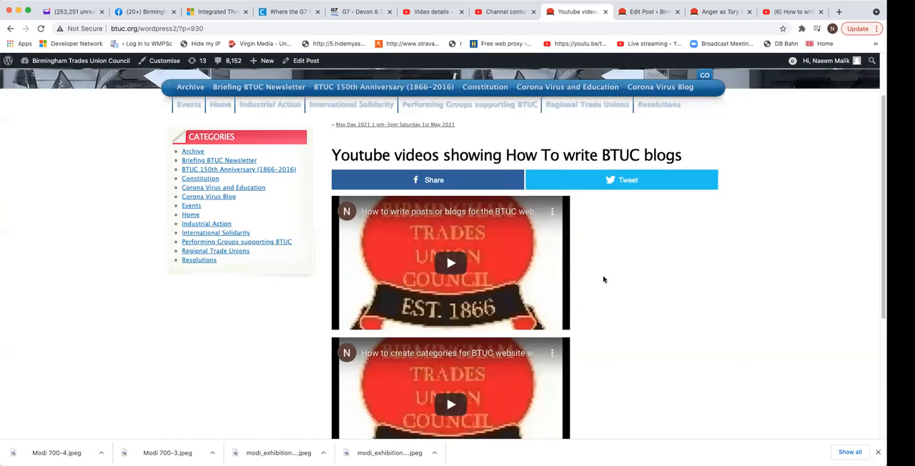
{"action": "mouse_move", "coordinate": [608, 313]}
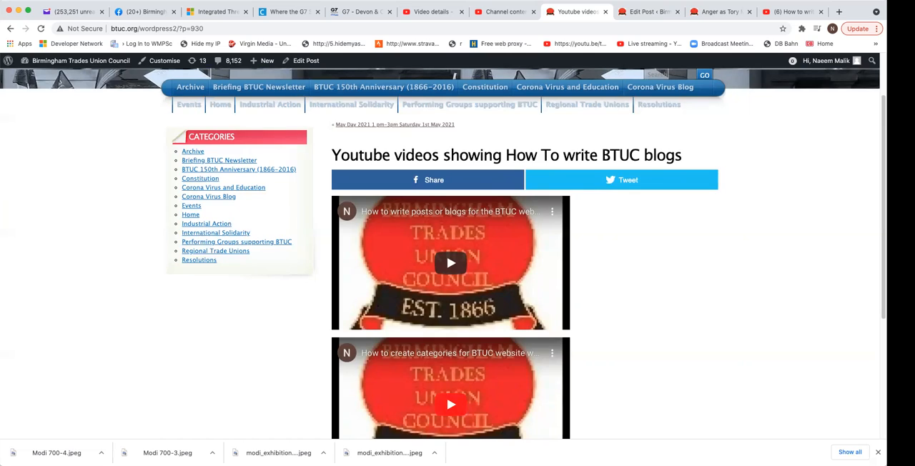
{"action": "mouse_move", "coordinate": [466, 274]}
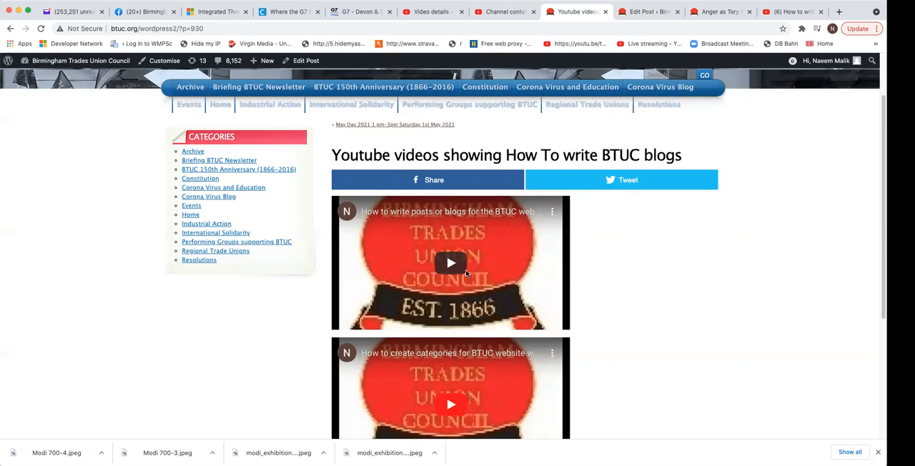